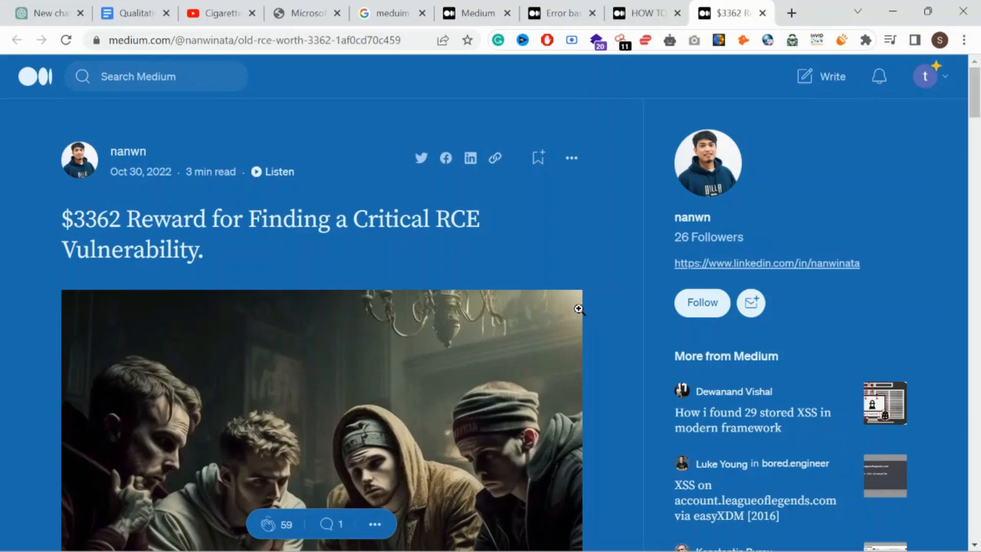
pyautogui.moveTo(402, 231)
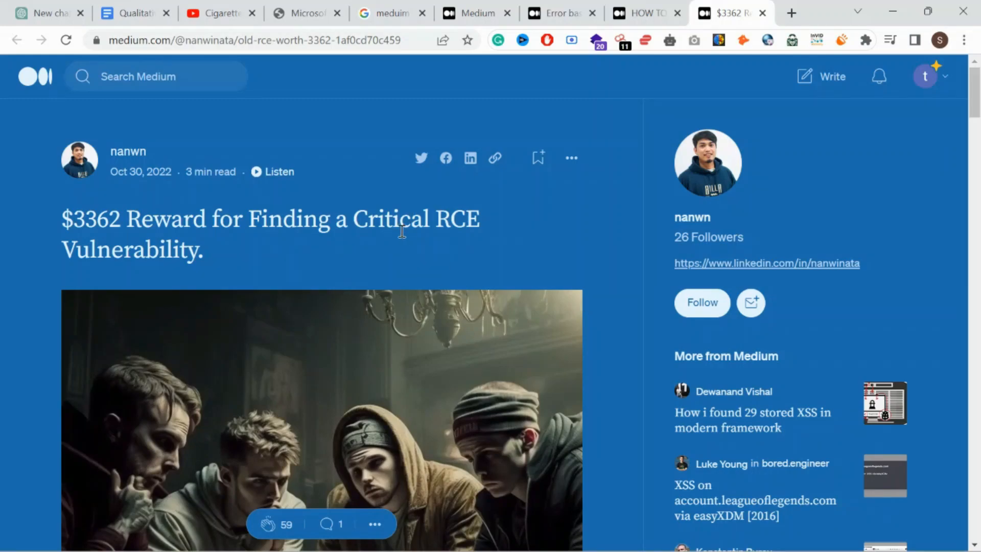
pyautogui.moveTo(228, 257)
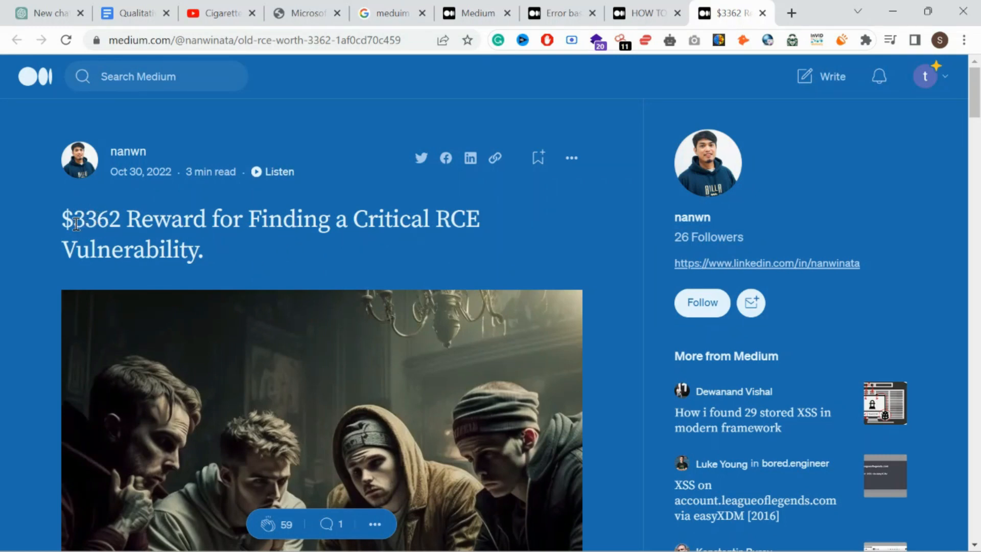
pyautogui.moveTo(127, 151)
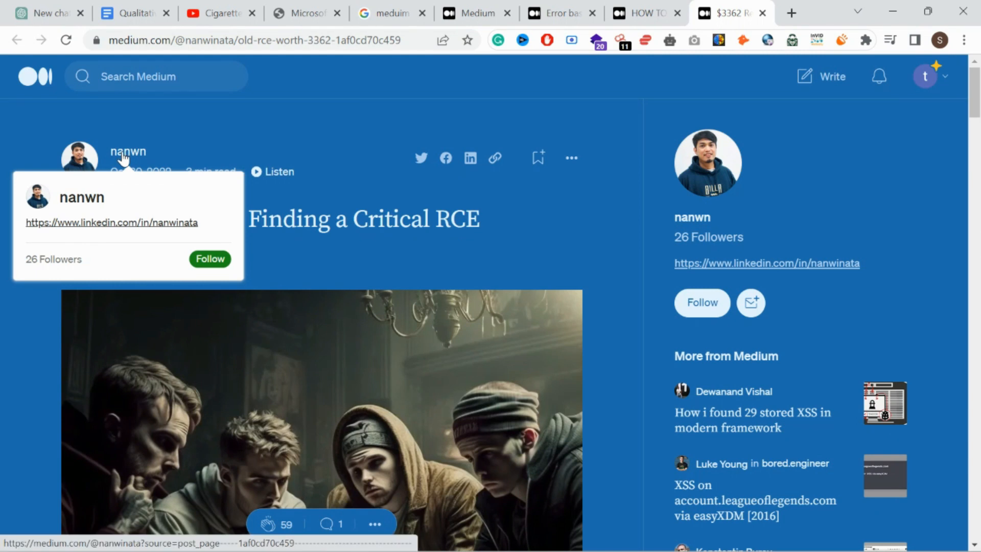
pyautogui.moveTo(50, 188)
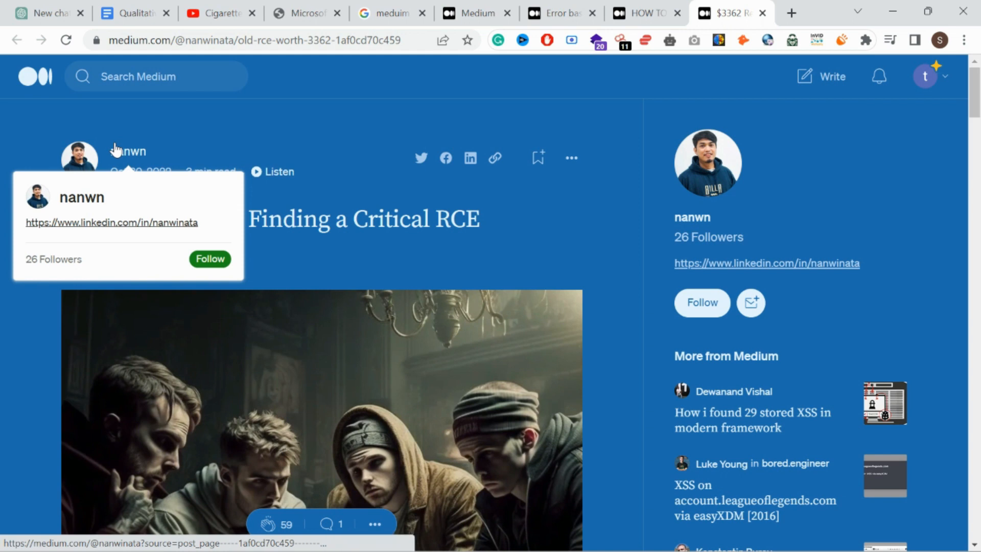
pyautogui.moveTo(366, 289)
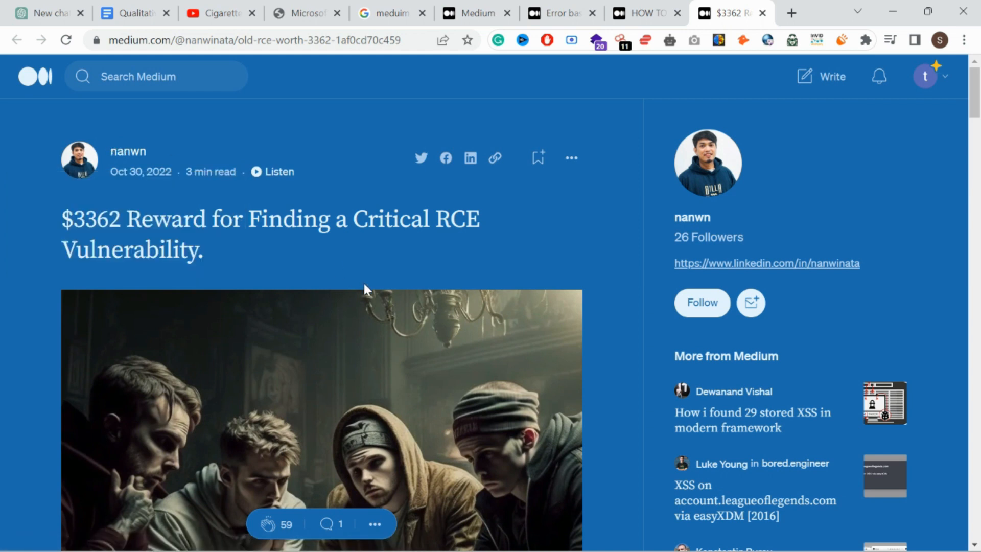
pyautogui.moveTo(394, 266)
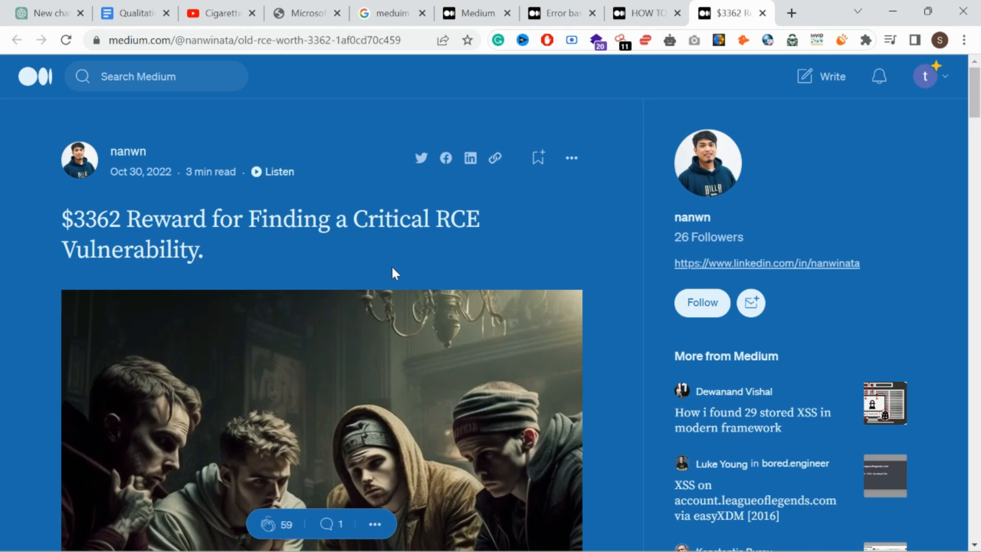
# Scroll past the cover image to the opening paragraph on favicon-hash scanning with httpx
pyautogui.scroll(-3)
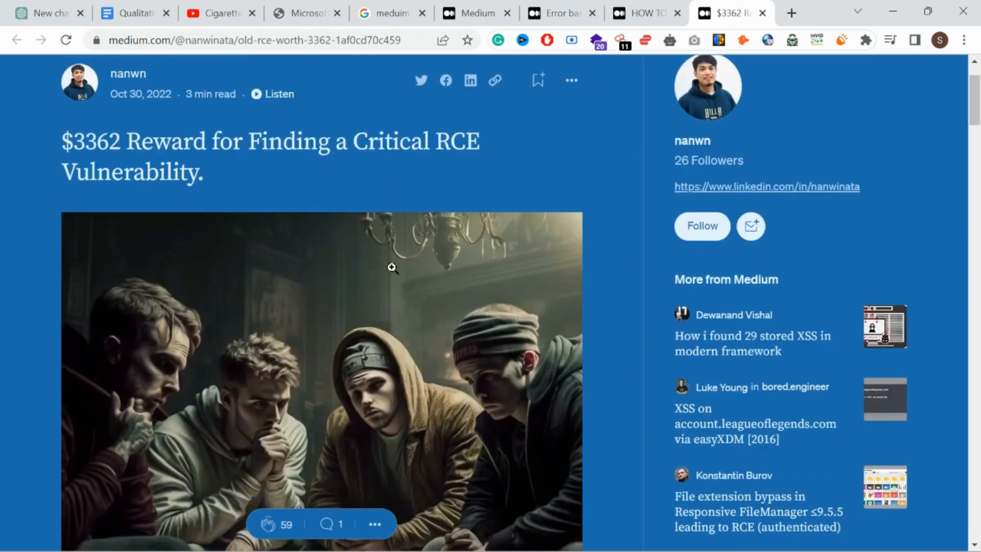
pyautogui.scroll(-3)
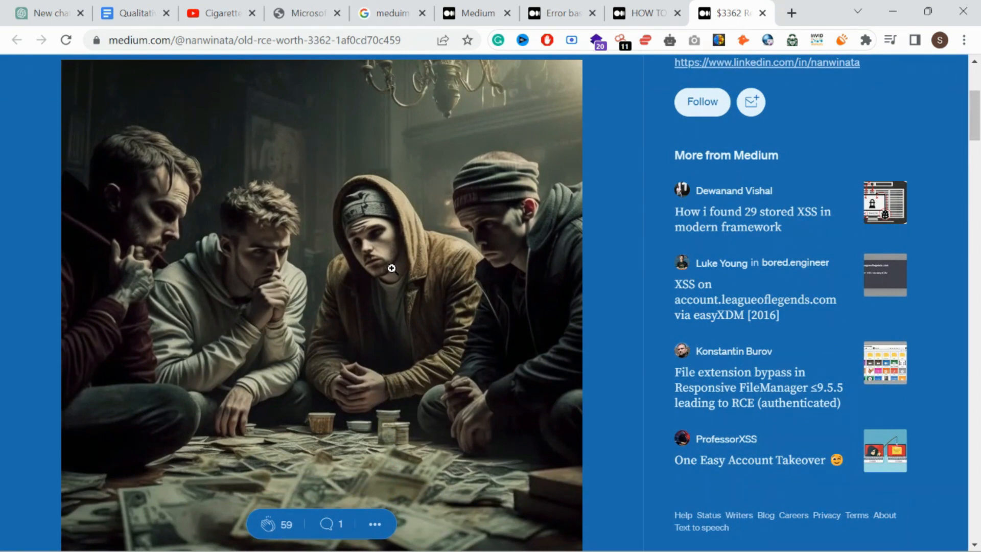
pyautogui.scroll(-3)
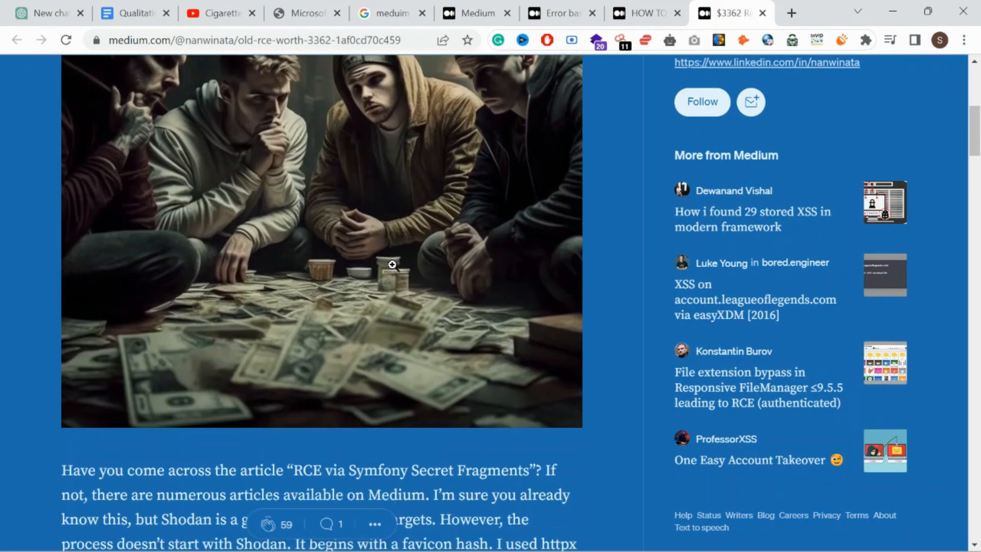
pyautogui.scroll(-3)
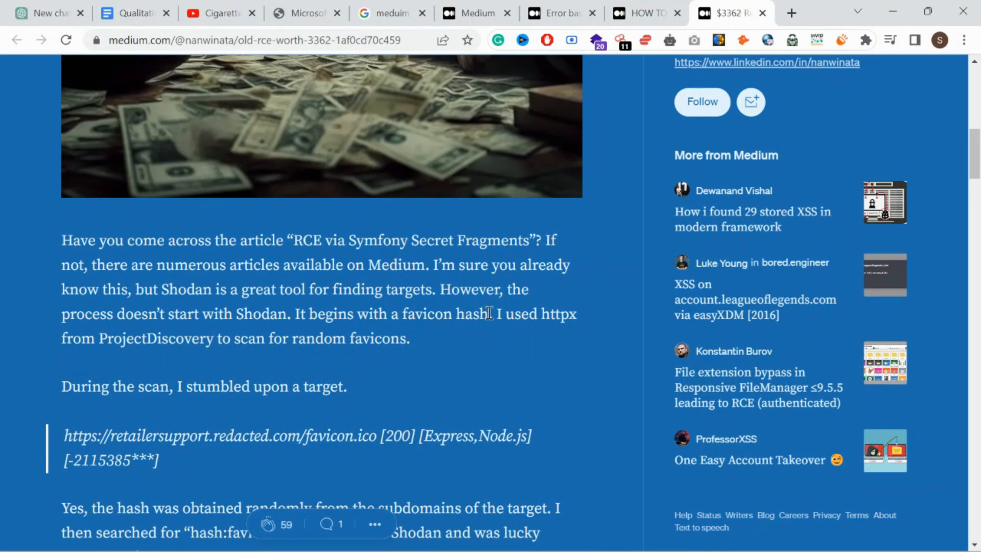
pyautogui.moveTo(507, 313)
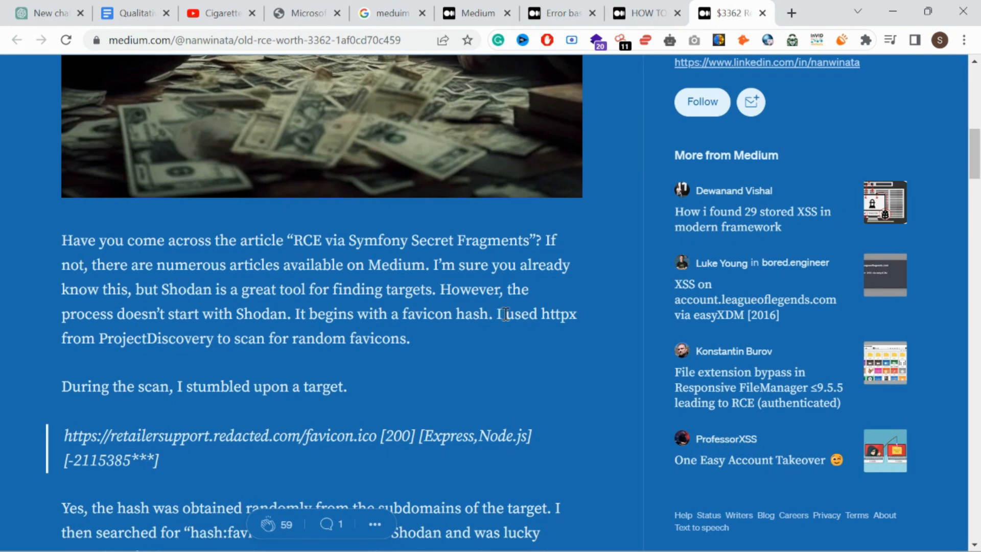
pyautogui.doubleClick(558, 314)
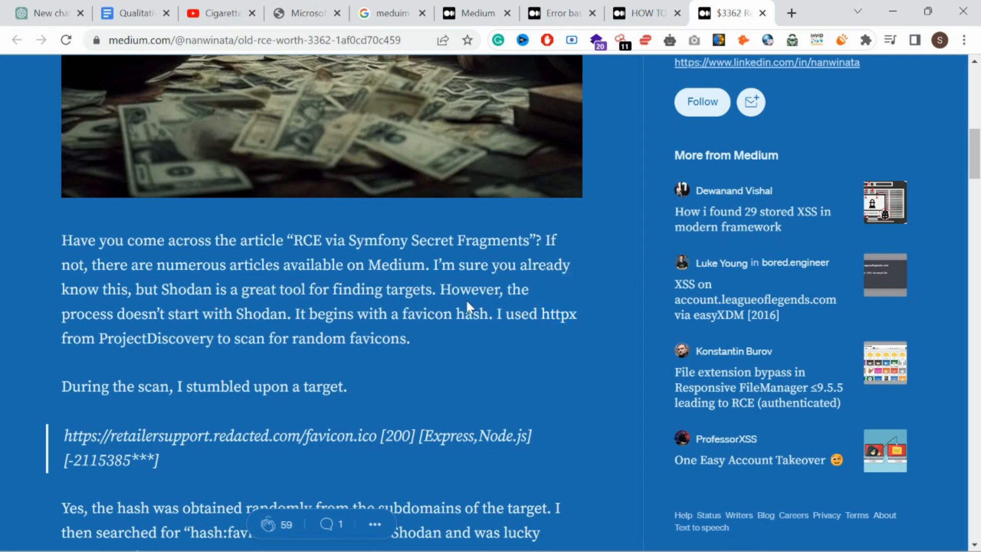
# Select the hash:favicon Shodan query and continue to the dirsearch command
pyautogui.scroll(-3)
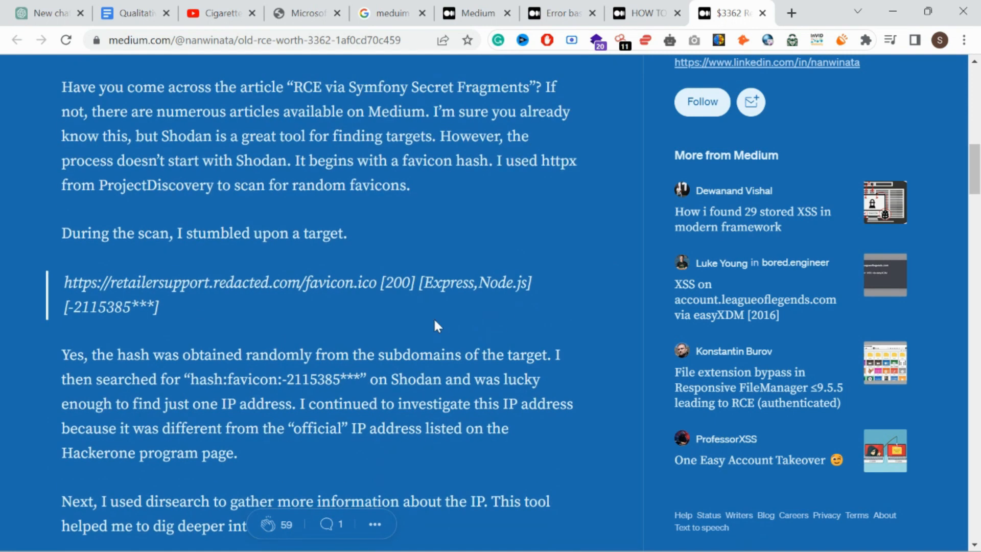
pyautogui.moveTo(191, 379); pyautogui.dragTo(362, 379)
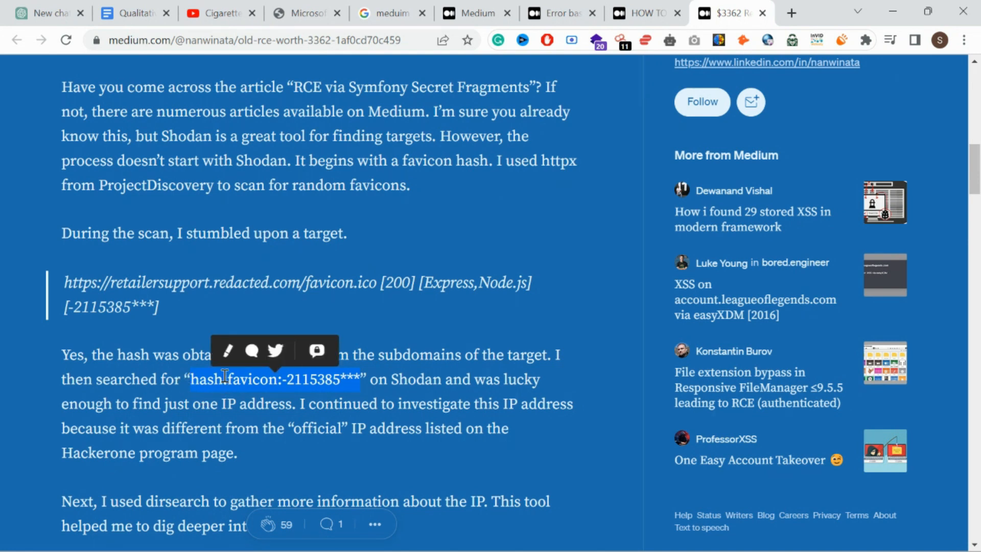
pyautogui.scroll(-3)
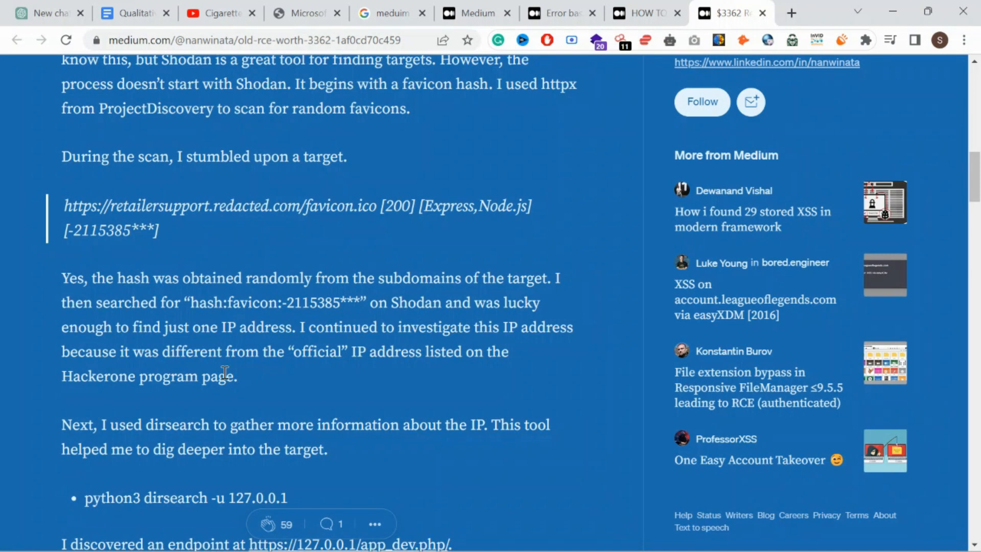
pyautogui.moveTo(224, 383)
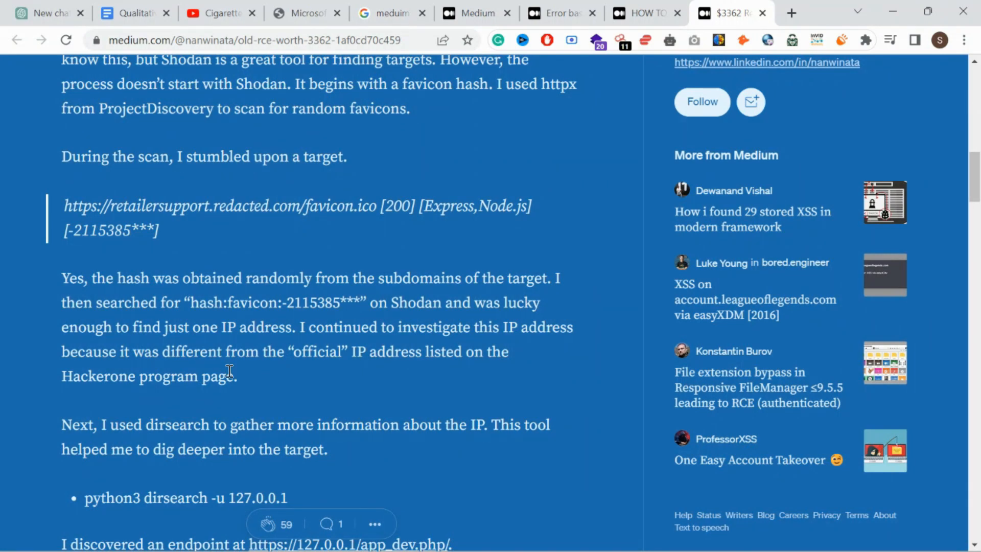
# Mark the dirsearch tool name and read on to the app_dev.php endpoint and Symfony research
pyautogui.scroll(-3)
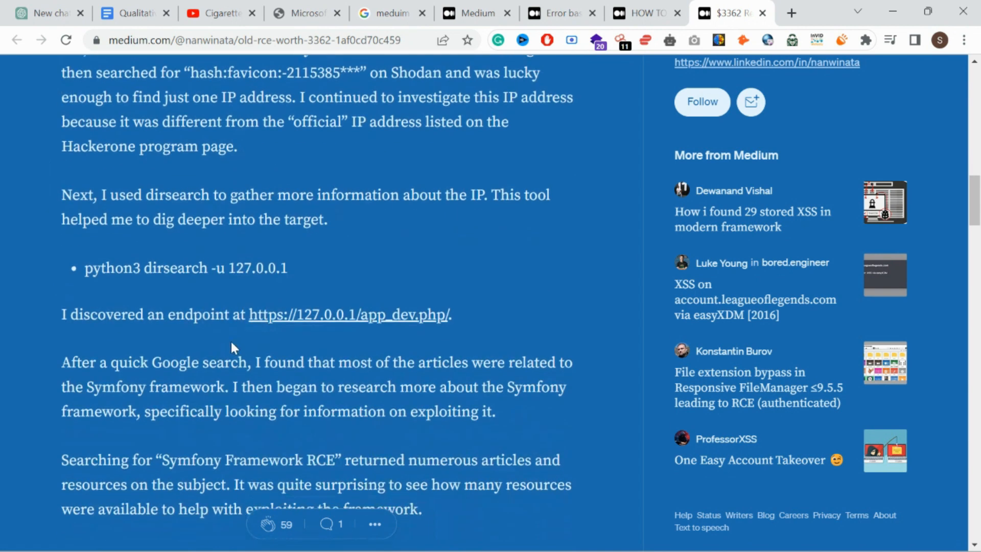
pyautogui.moveTo(197, 289)
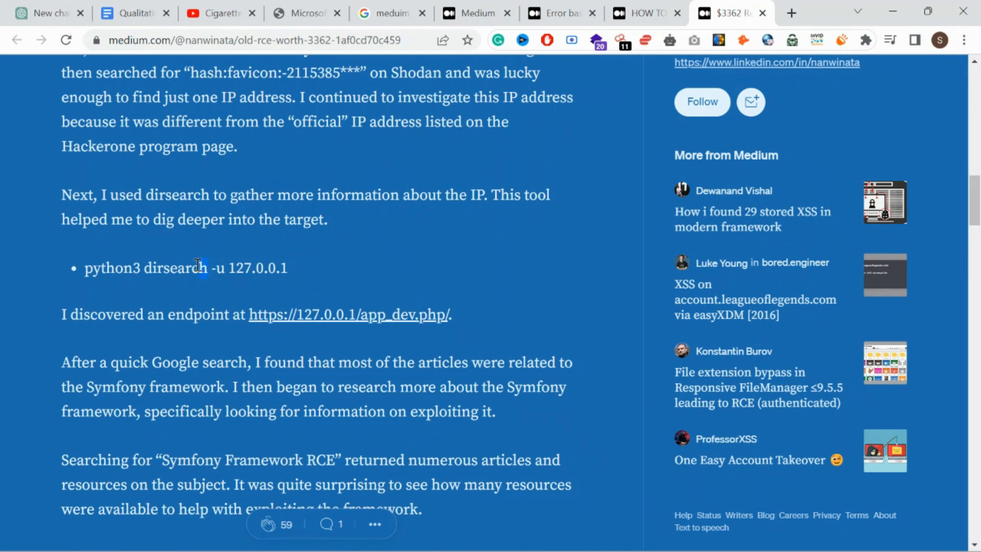
pyautogui.doubleClick(175, 267)
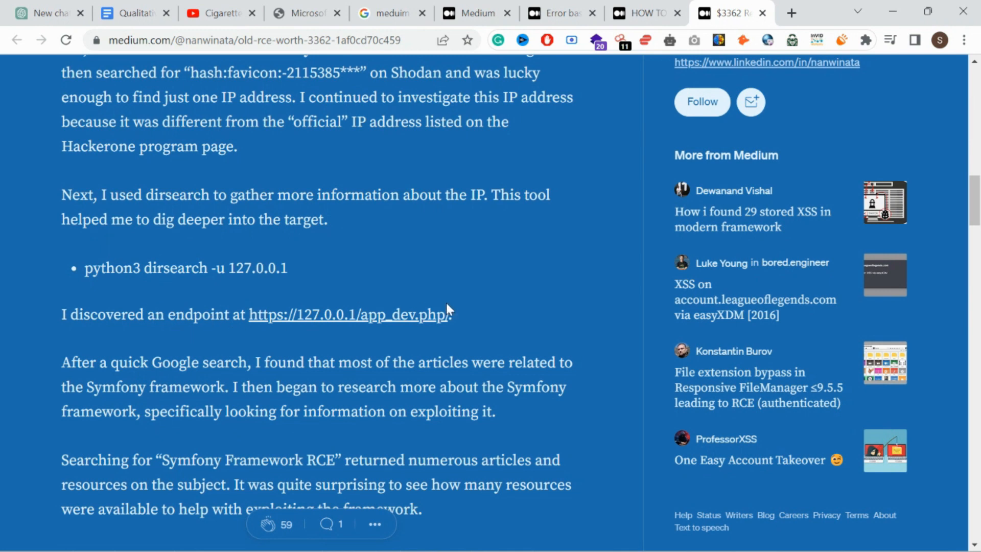
pyautogui.moveTo(388, 322)
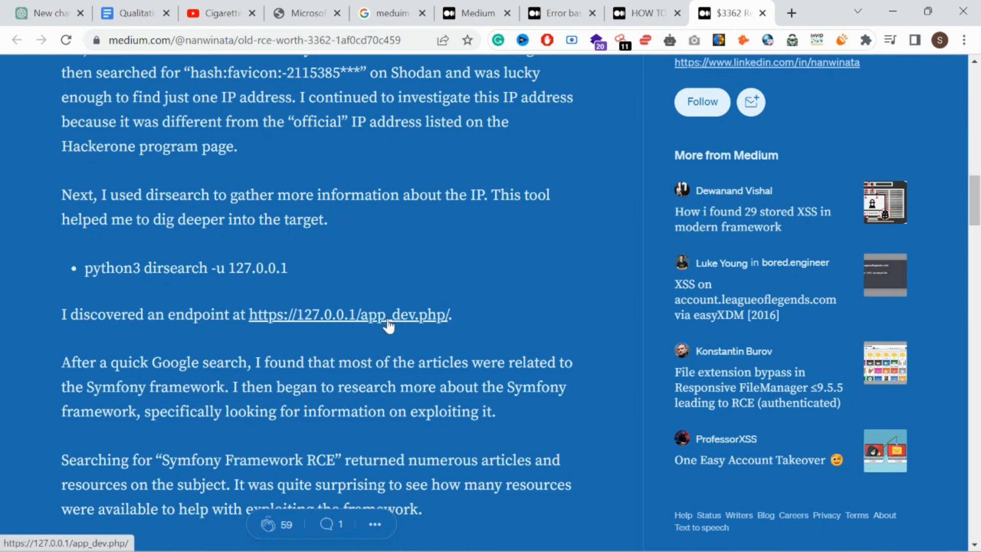
pyautogui.moveTo(400, 299)
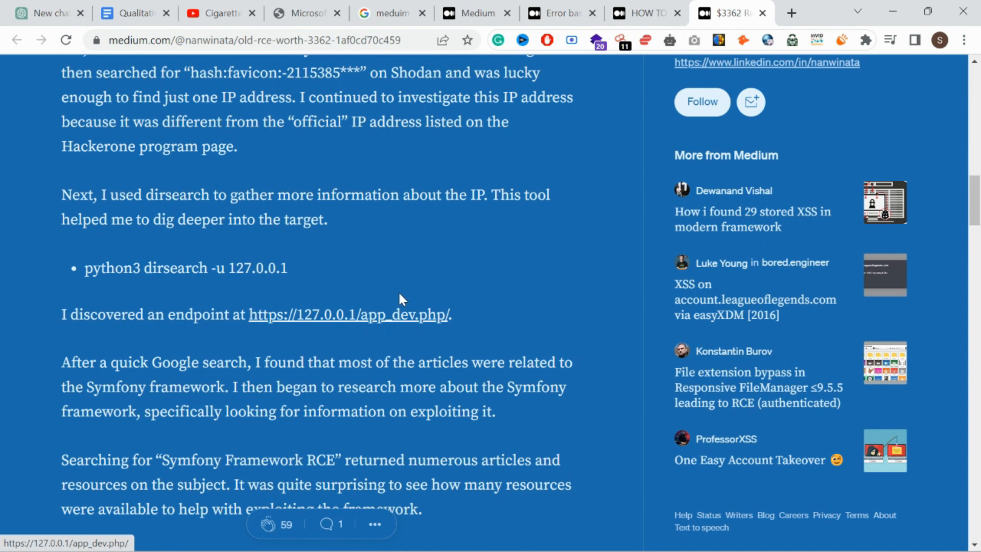
pyautogui.scroll(-3)
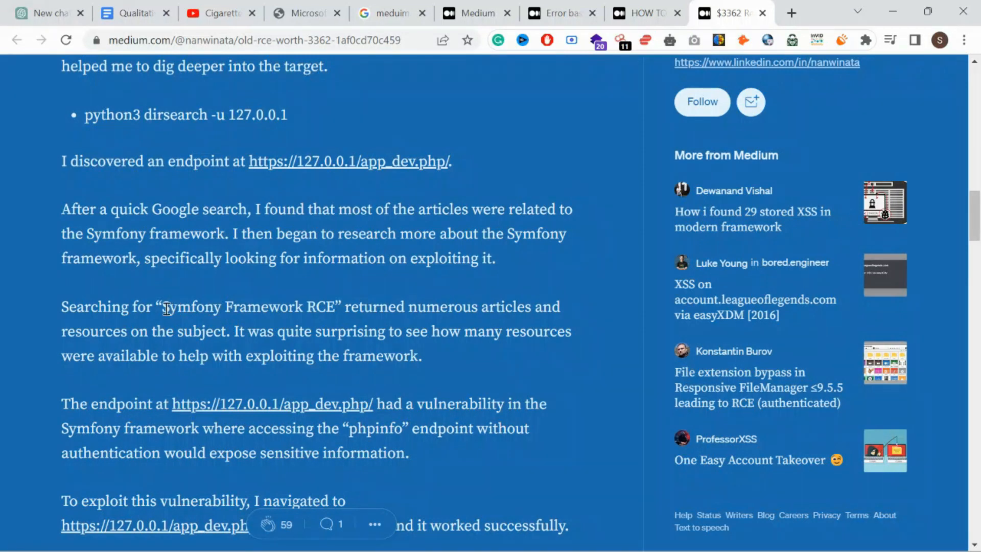
# Select the phrase Symfony Framework, then read the _profiler/phpinfo URL and leaked Apache configuration
pyautogui.moveTo(161, 307); pyautogui.dragTo(299, 307)
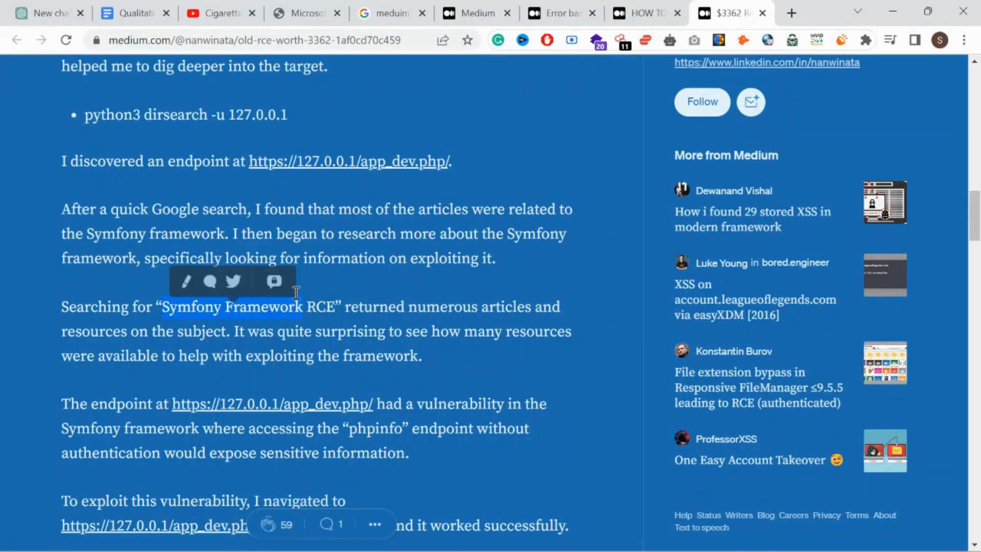
pyautogui.click(357, 240)
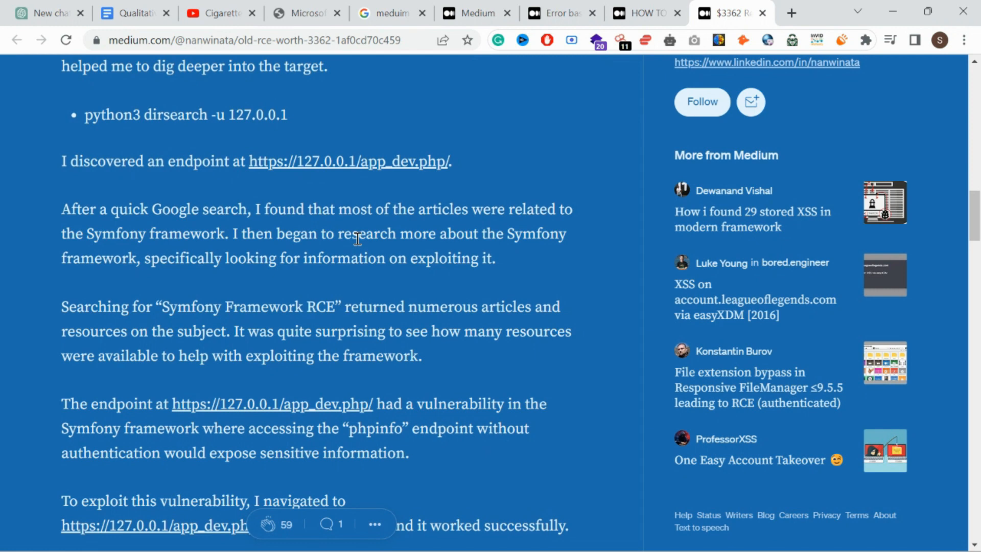
pyautogui.scroll(-3)
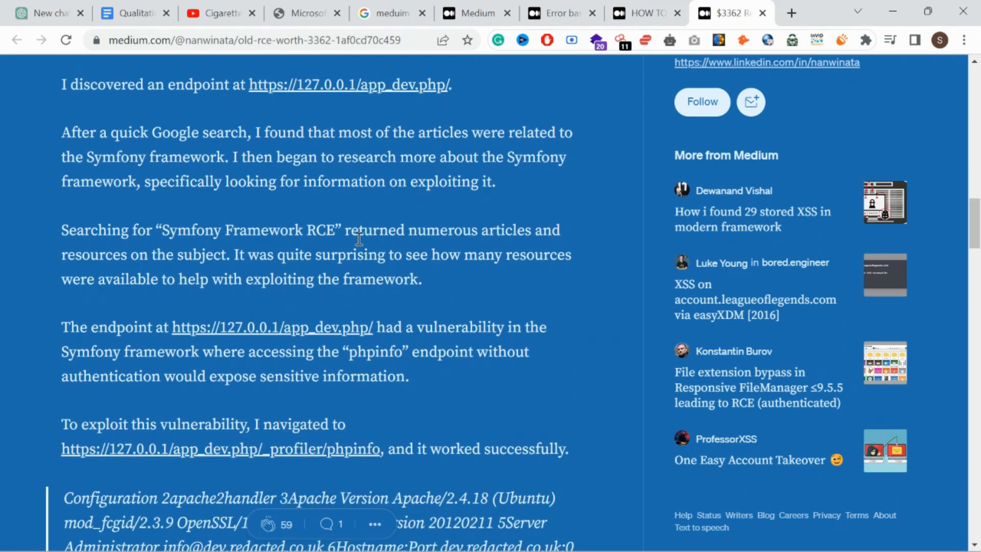
pyautogui.scroll(-3)
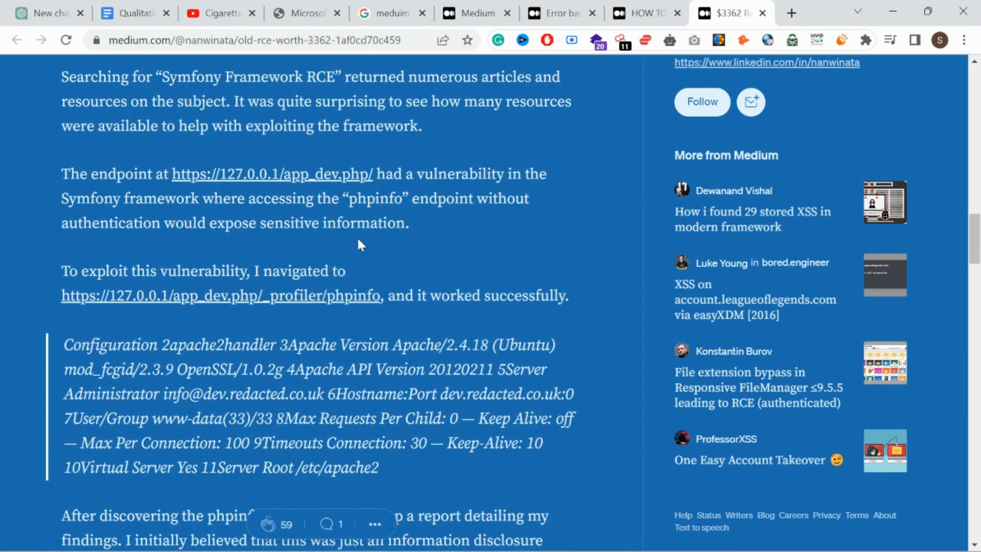
pyautogui.moveTo(348, 300)
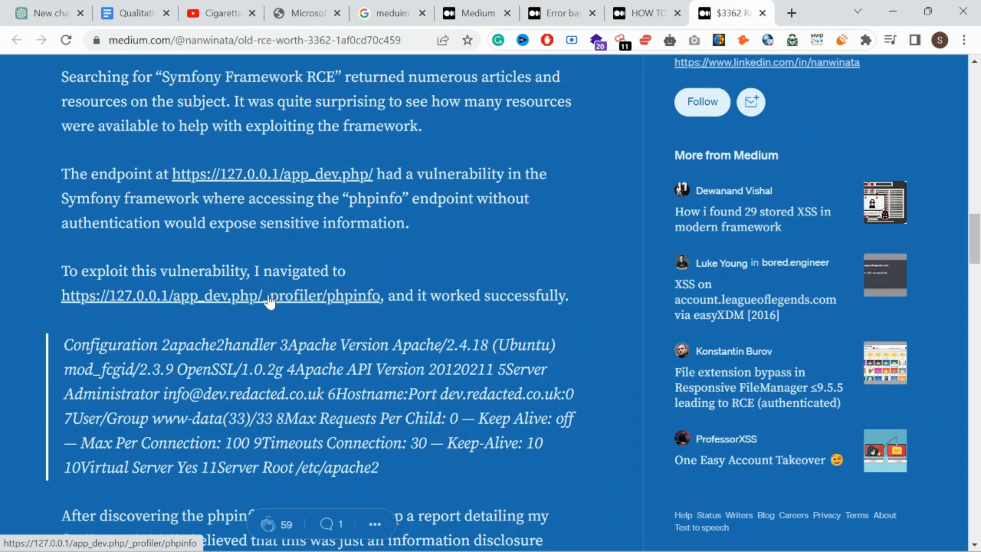
pyautogui.moveTo(132, 314)
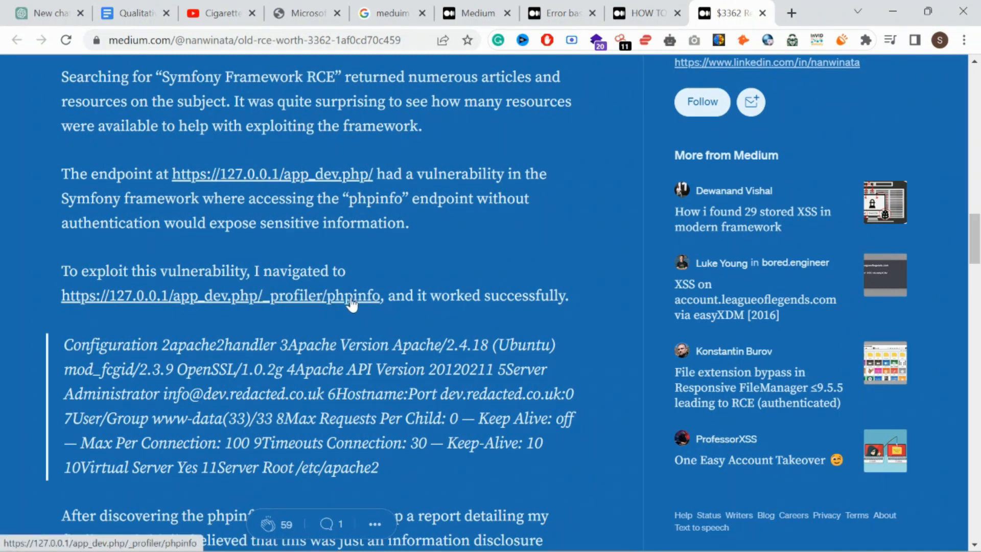
pyautogui.moveTo(312, 420)
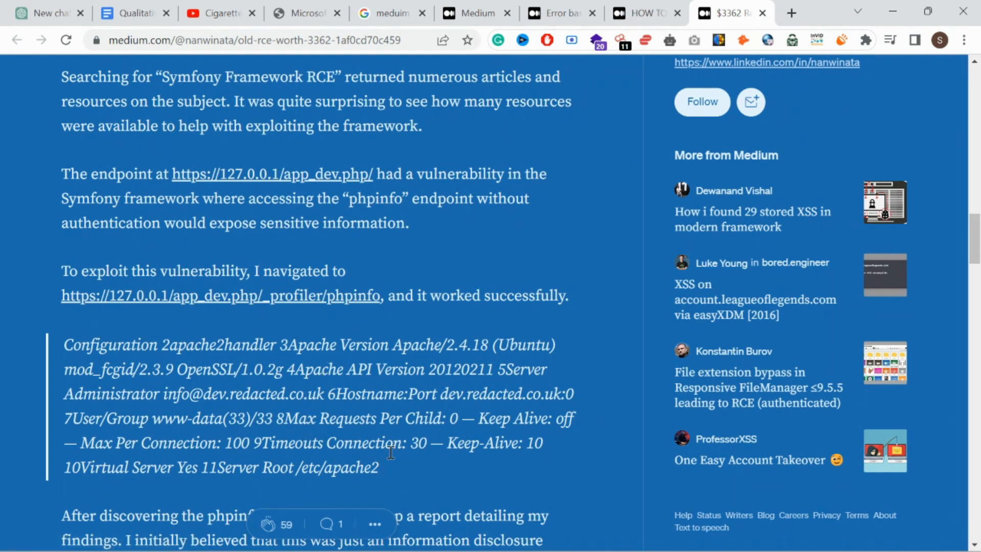
pyautogui.scroll(-3)
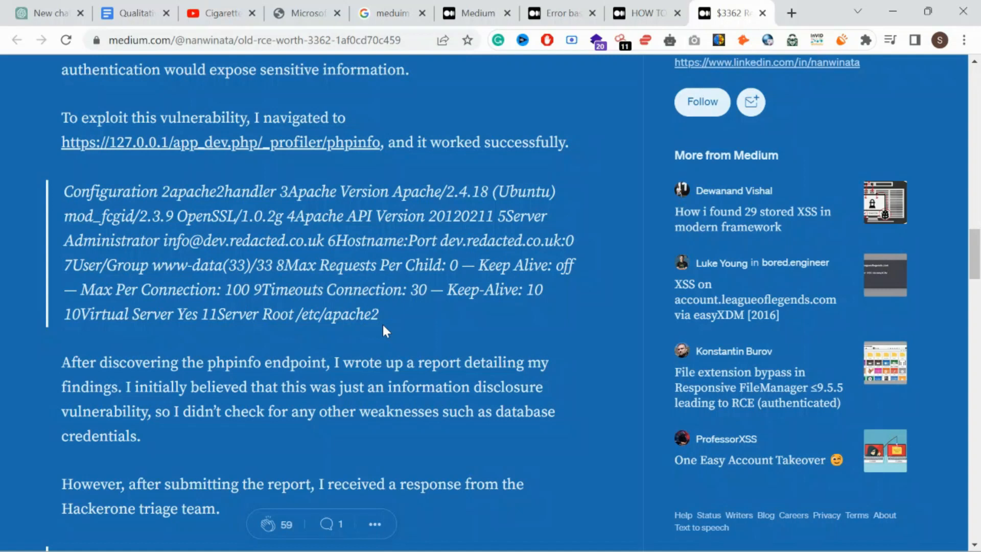
# Read past the triage reply to the PDF scope proof and the outdated Symfony RCE exploit
pyautogui.scroll(-3)
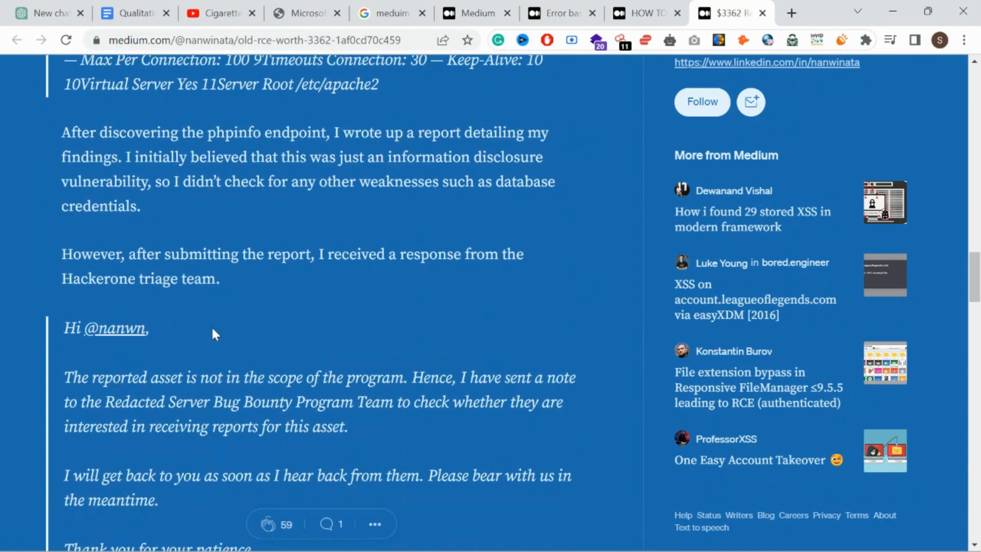
pyautogui.moveTo(487, 253)
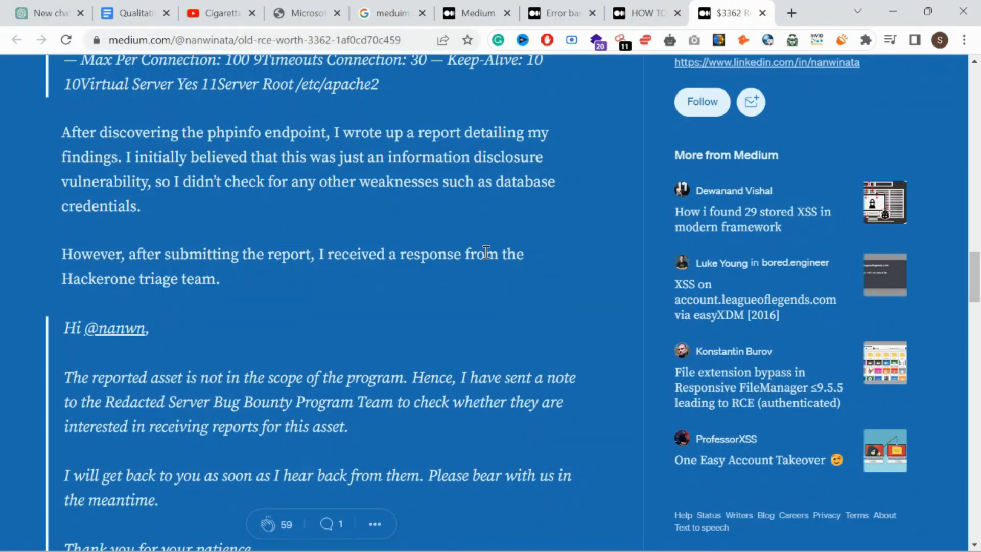
pyautogui.moveTo(261, 308)
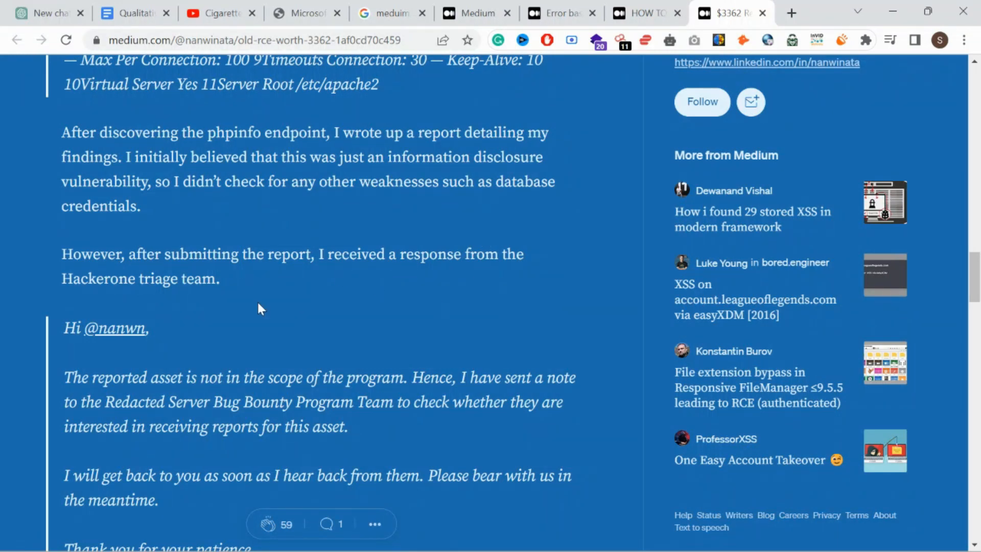
pyautogui.scroll(-3)
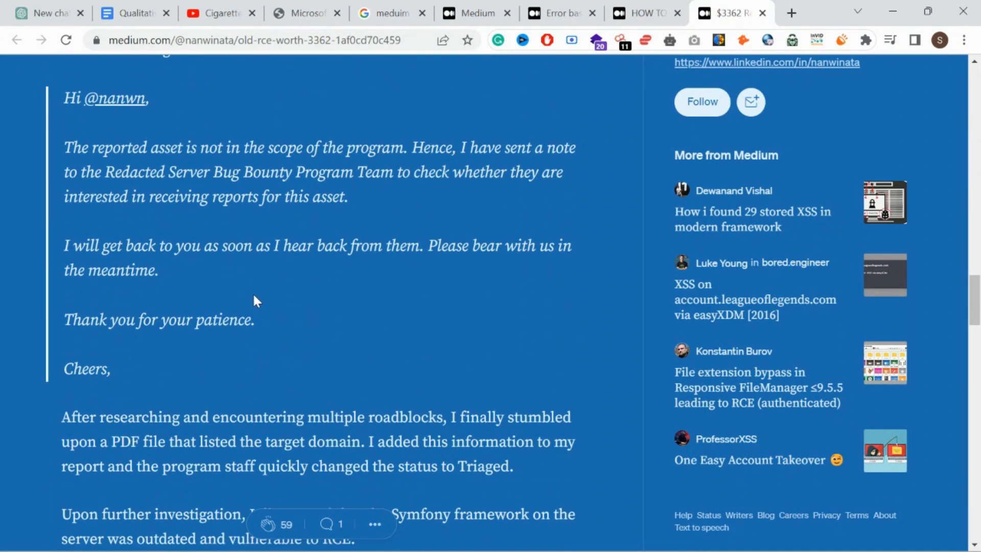
pyautogui.scroll(-3)
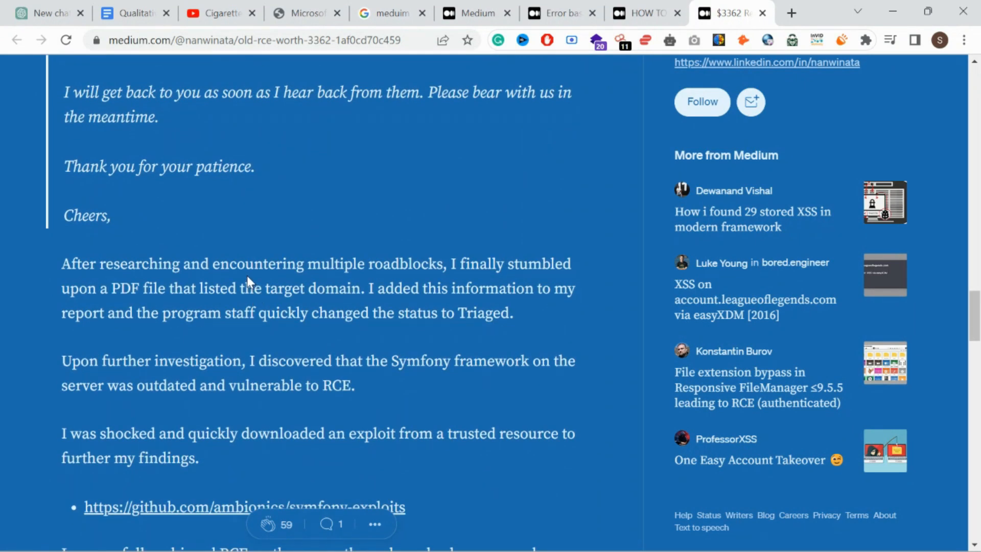
pyautogui.moveTo(152, 360)
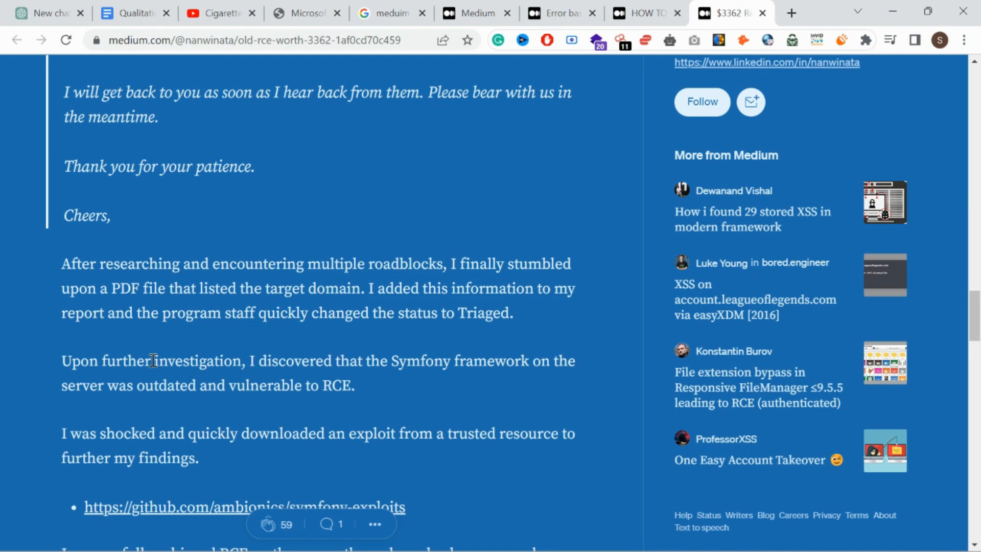
# Select the symfony-exploits GitHub link and read the RCE and proof-of-concept paragraph
pyautogui.scroll(-3)
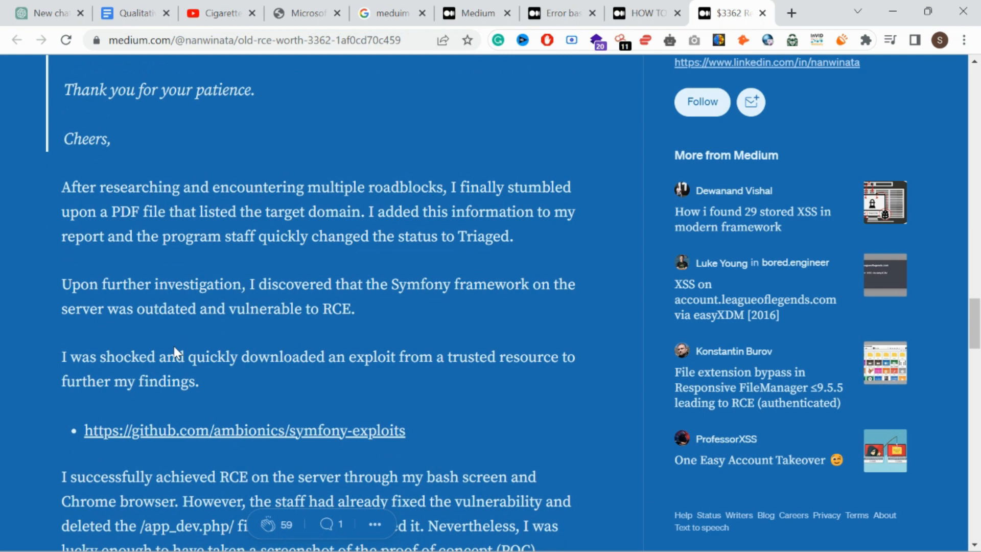
pyautogui.moveTo(225, 389)
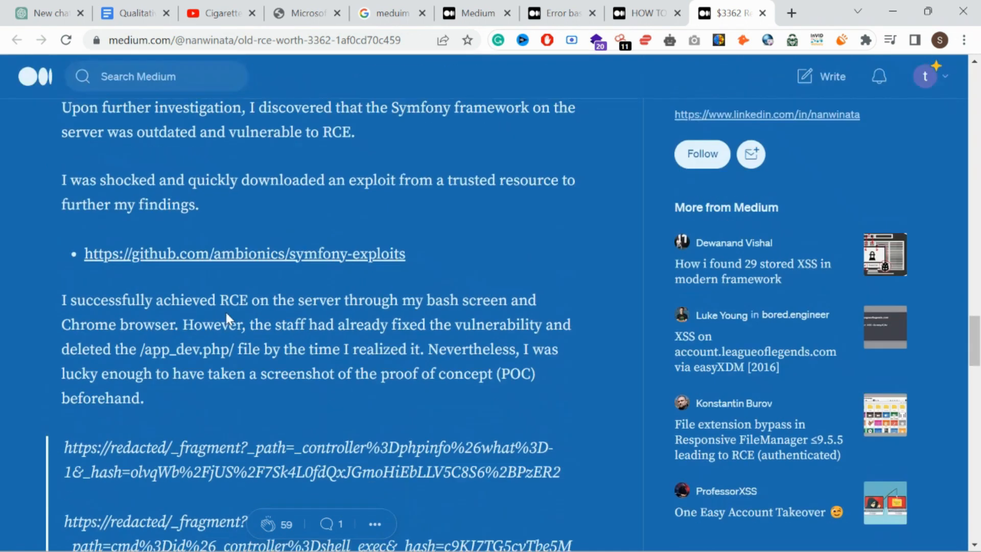
pyautogui.scroll(3)
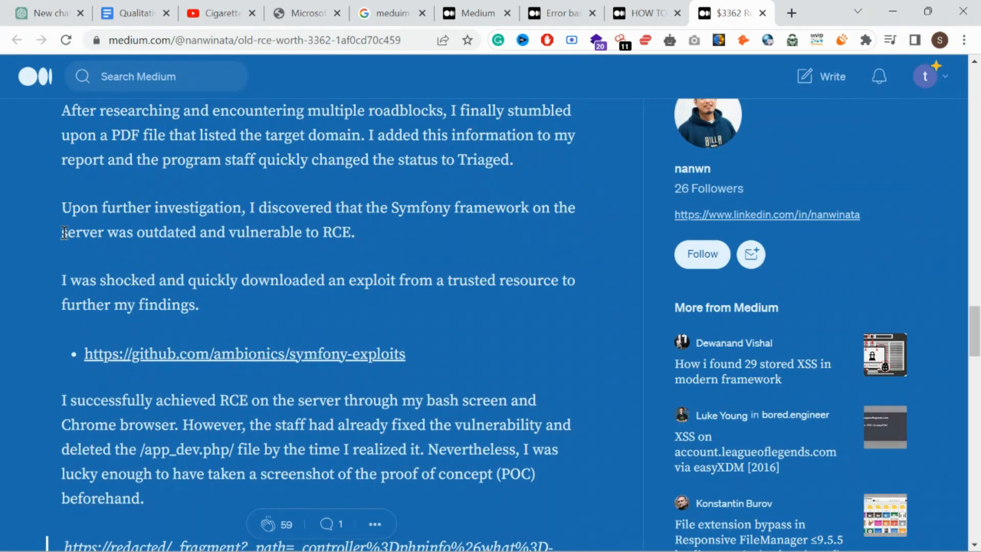
pyautogui.moveTo(60, 232); pyautogui.dragTo(194, 232)
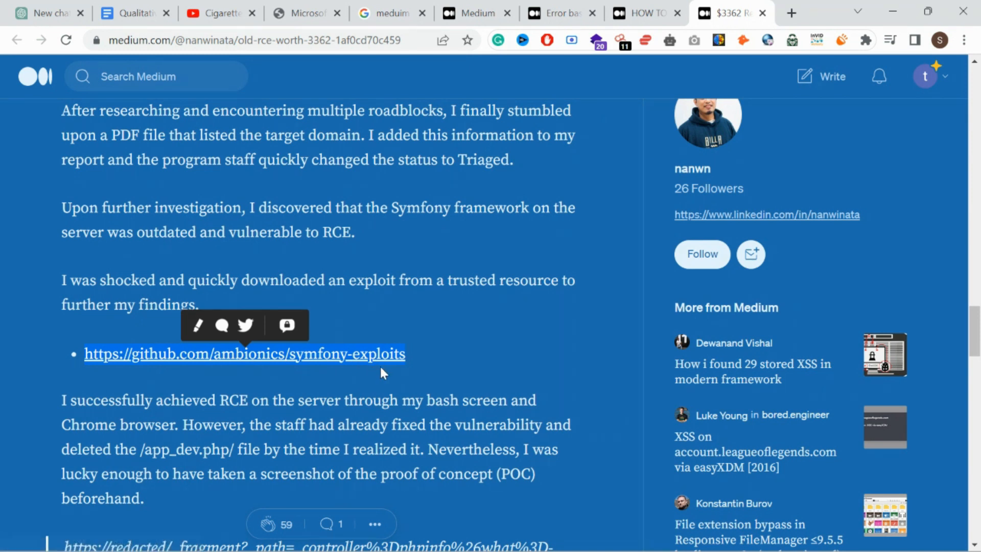
pyautogui.moveTo(439, 232)
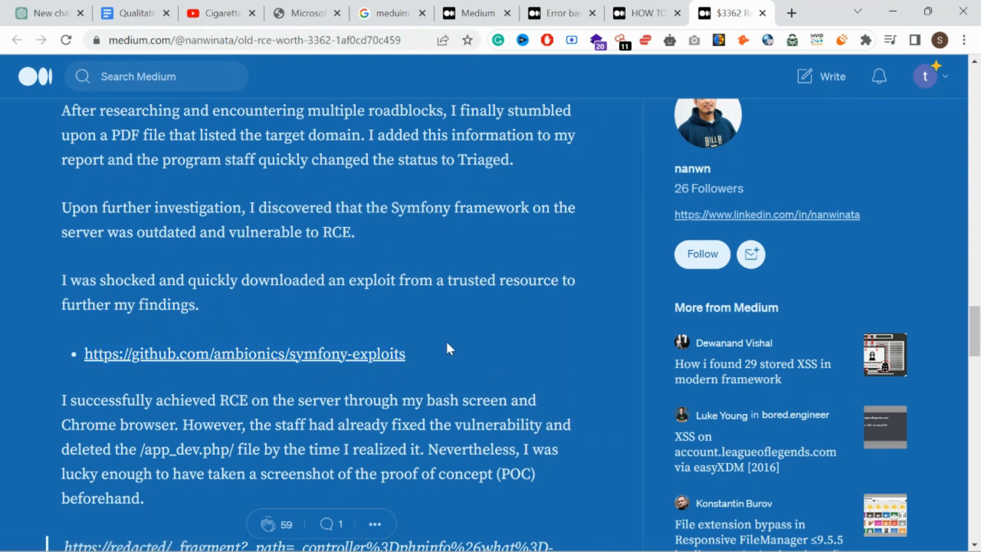
pyautogui.scroll(-3)
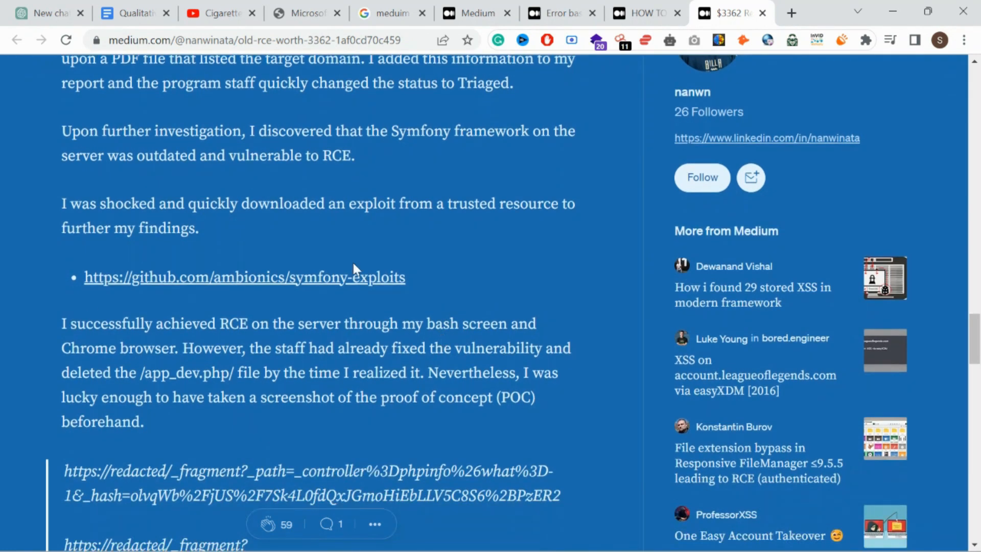
pyautogui.moveTo(445, 388)
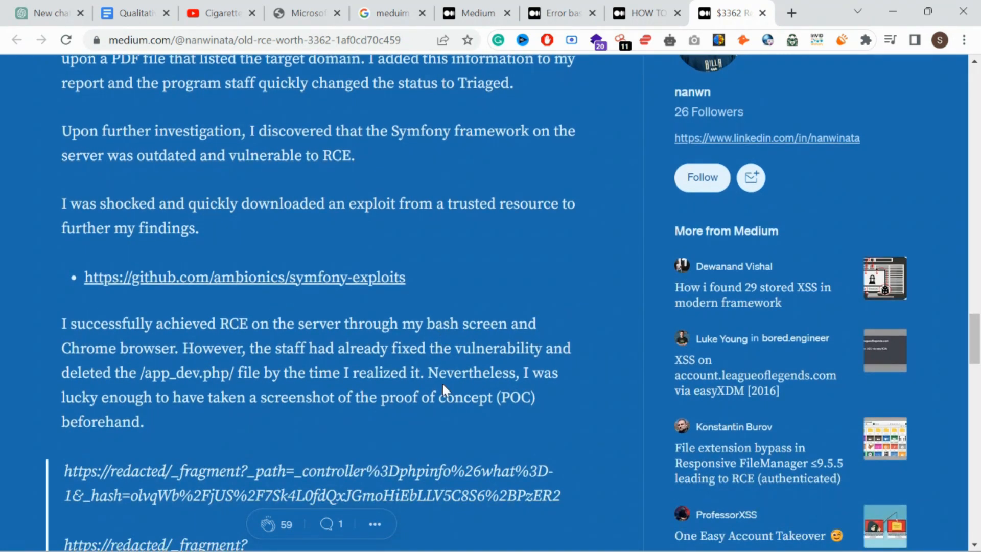
# Read the POC URLs, severity downgrade to High and $3,362 bounty, then return to the title
pyautogui.scroll(-3)
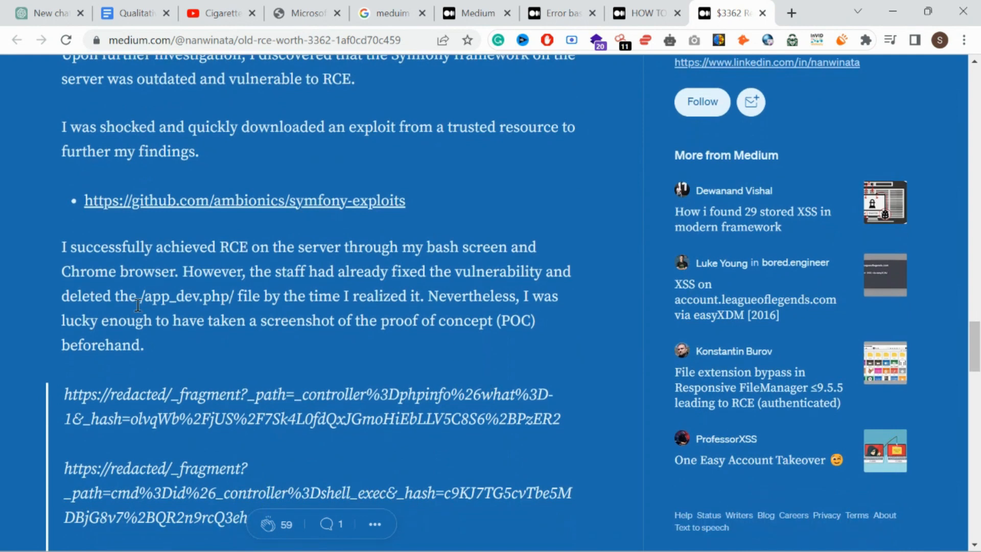
pyautogui.scroll(-3)
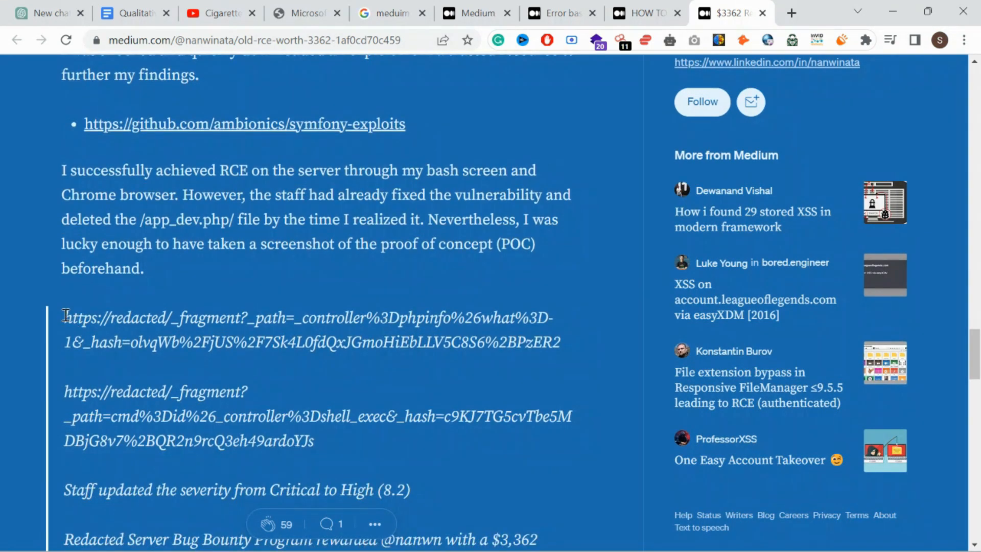
pyautogui.moveTo(63, 317); pyautogui.dragTo(459, 327)
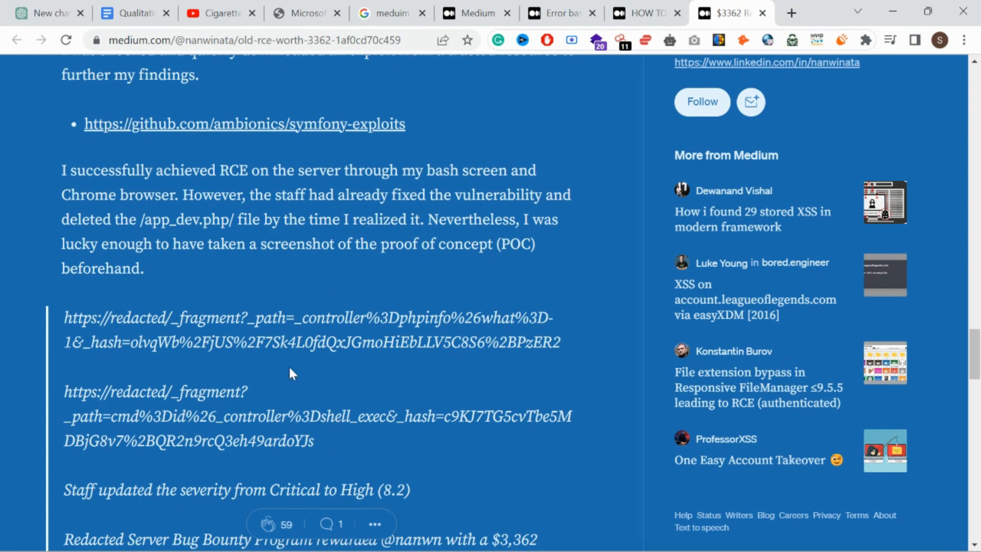
pyautogui.moveTo(289, 368)
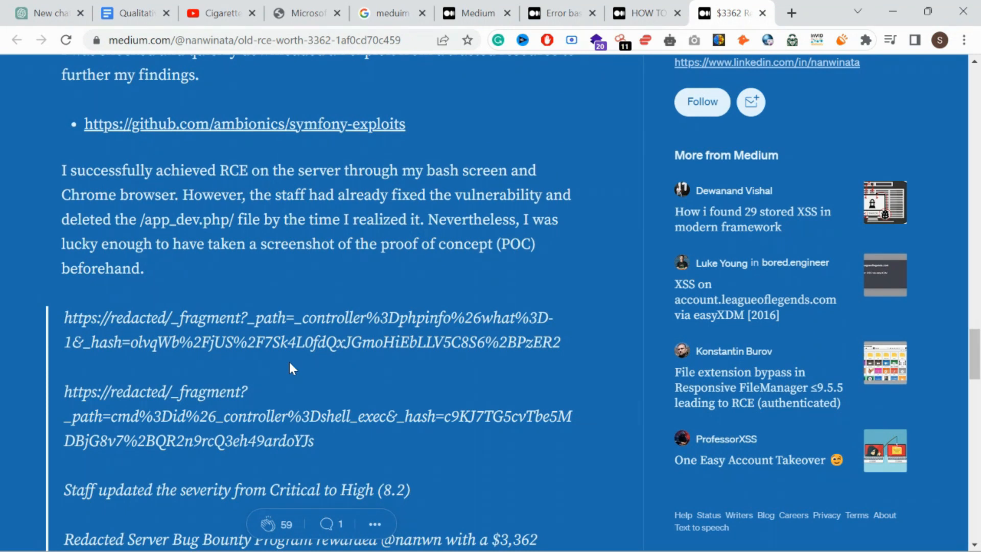
pyautogui.scroll(-3)
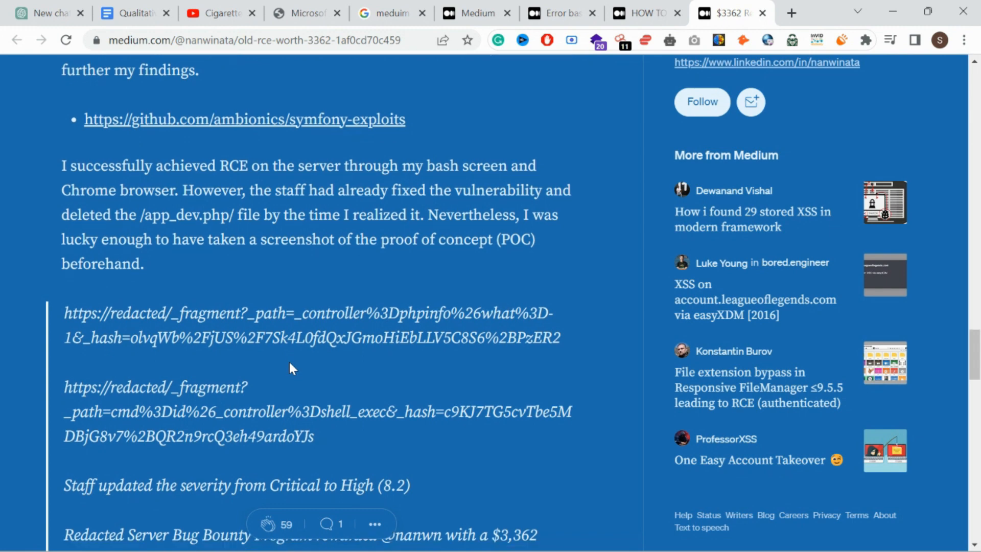
pyautogui.scroll(-3)
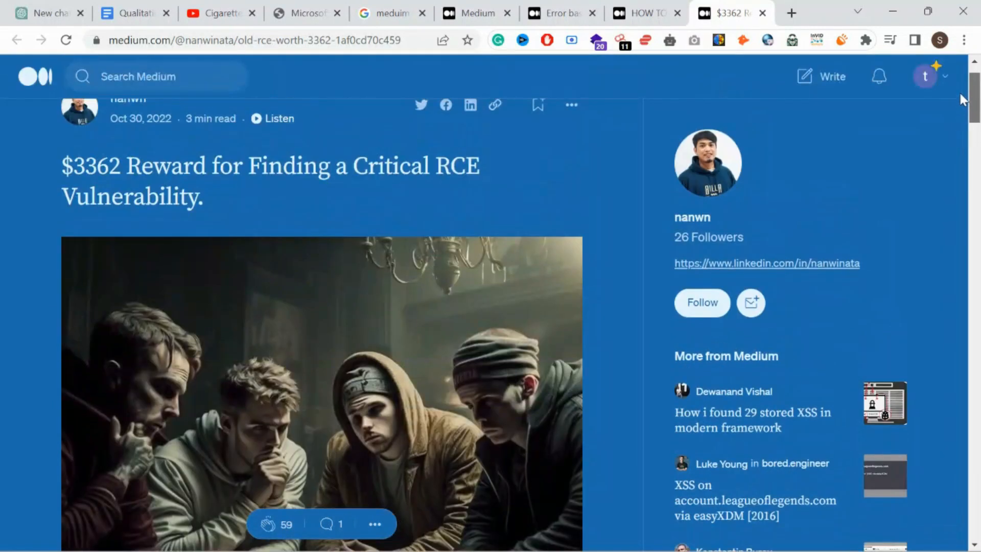
# Scroll past the cover image again to the Symfony Secret Fragments introduction
pyautogui.scroll(-3)
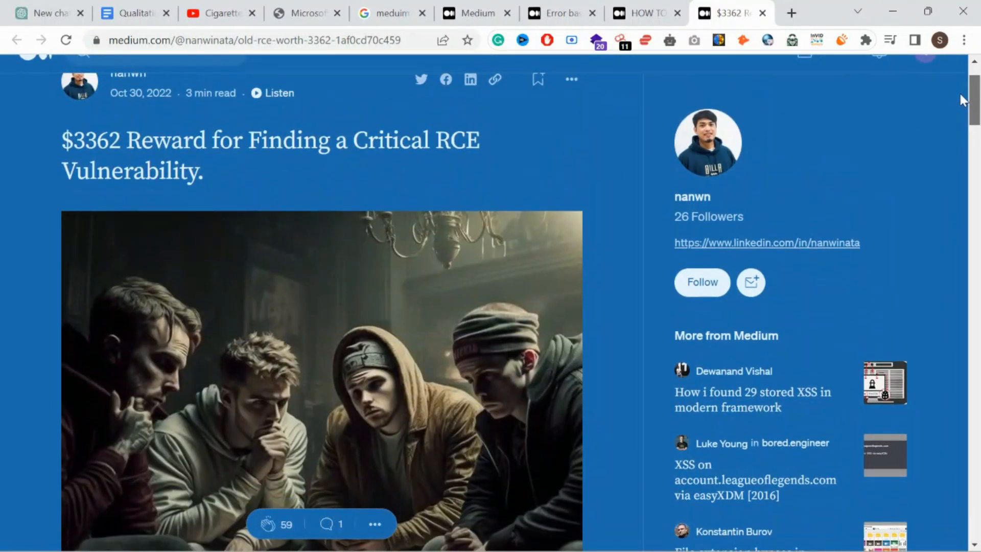
pyautogui.scroll(-3)
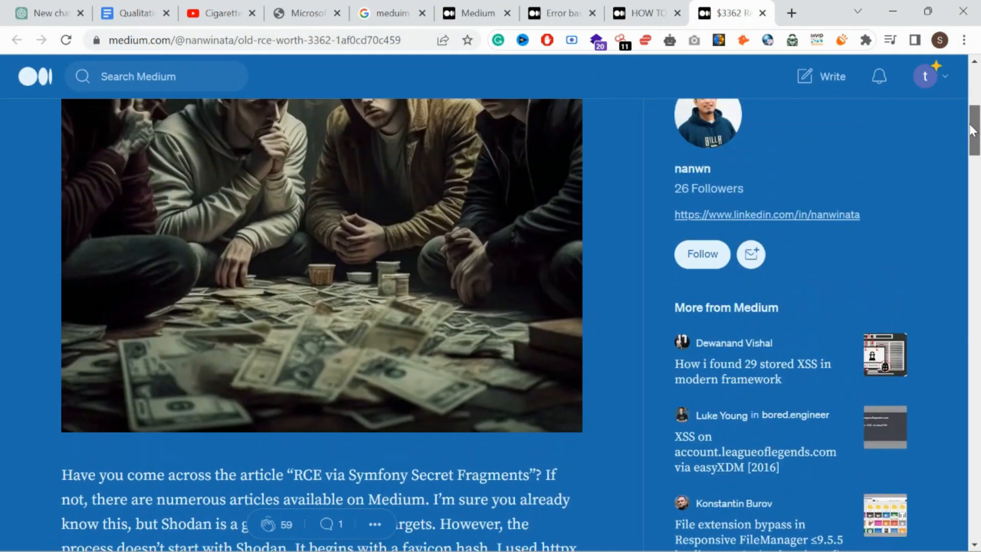
pyautogui.scroll(-3)
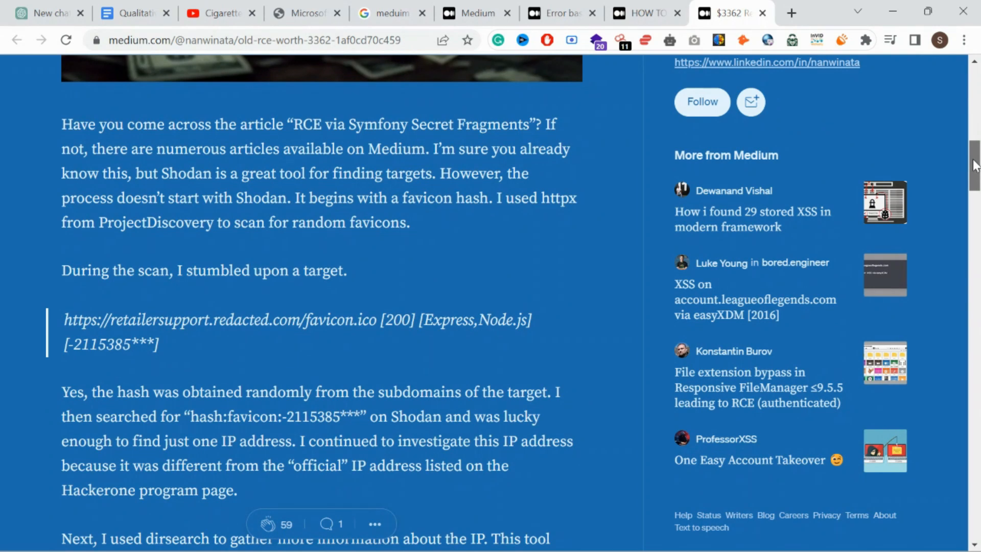